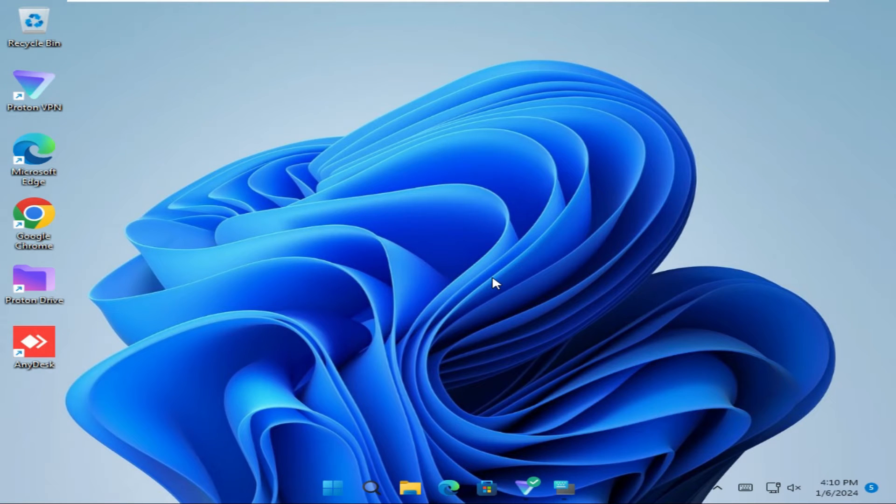
- Launch the On-Screen Keyboard from its taskbar icon
{"action": "left_click", "coordinate": [563, 488]}
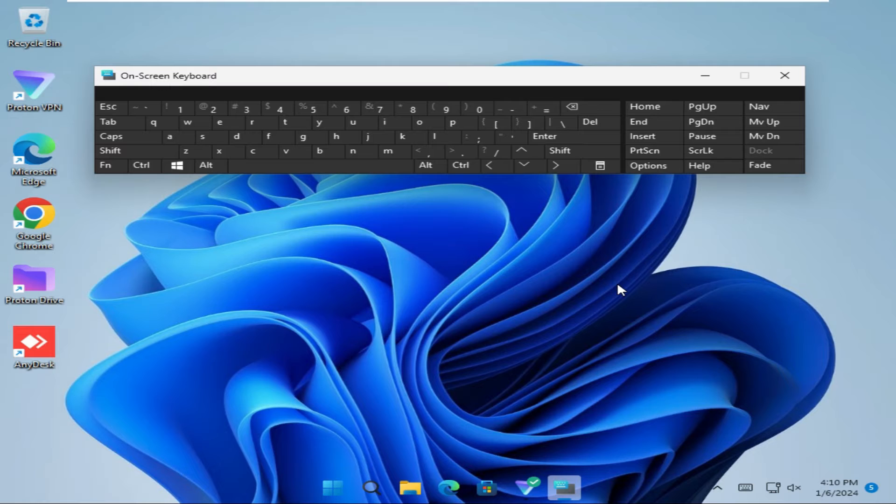
{"action": "mouse_move", "coordinate": [336, 482]}
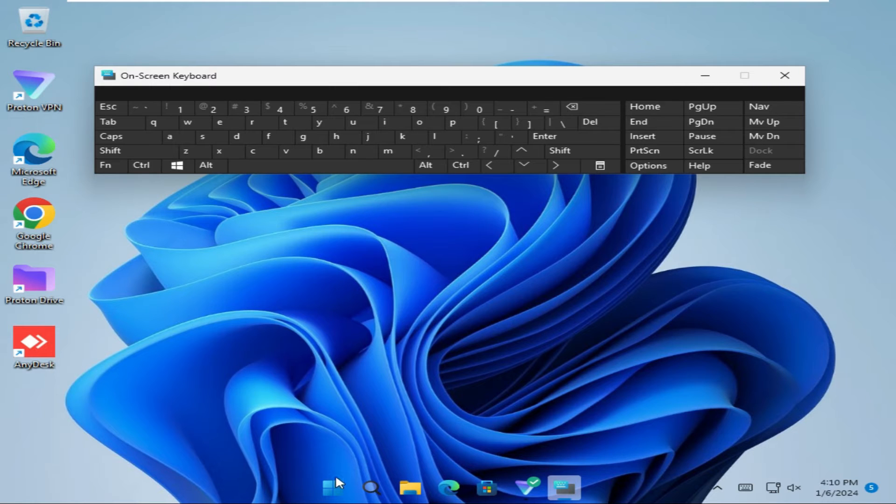
- Show the Start menu and minimize the On-Screen Keyboard window
{"action": "left_click", "coordinate": [333, 487]}
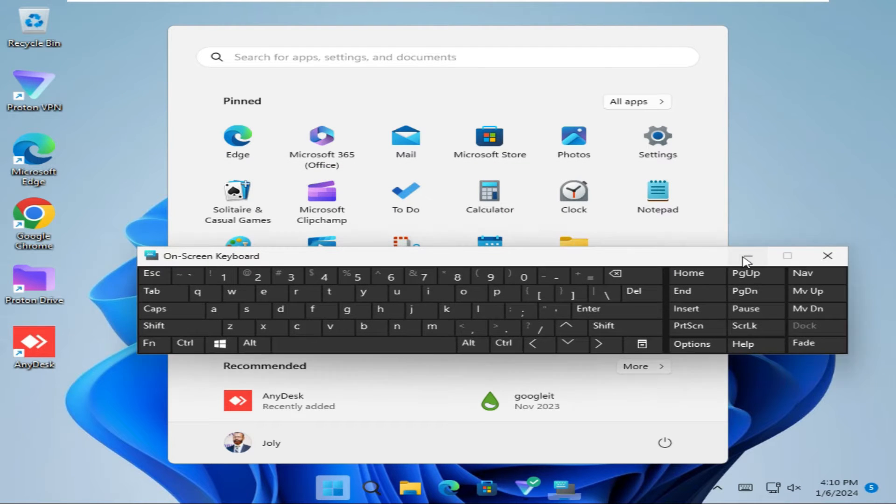
{"action": "left_click", "coordinate": [827, 256]}
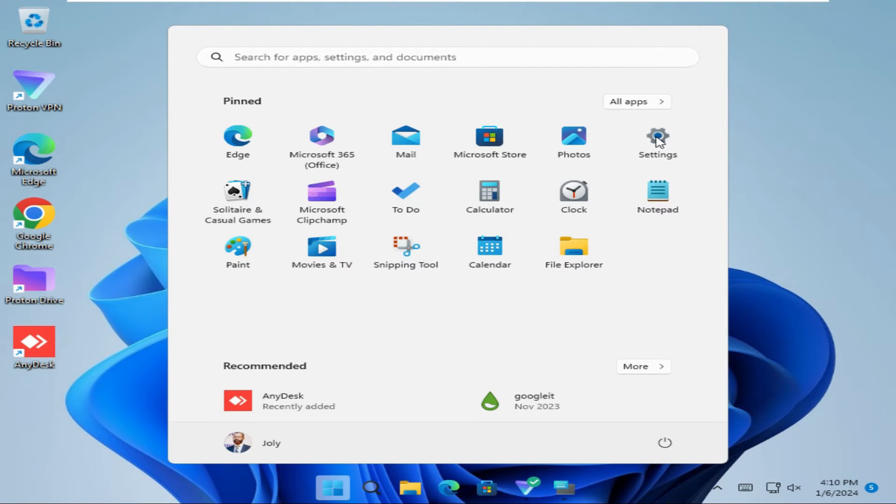
- Launch Settings, choose Accessibility, and scroll down to the Interaction group
{"action": "left_click", "coordinate": [656, 142]}
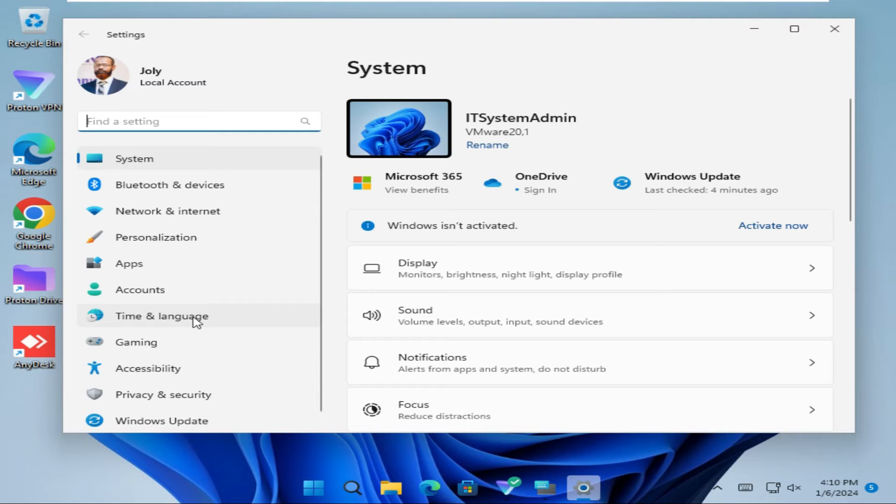
{"action": "mouse_move", "coordinate": [143, 368]}
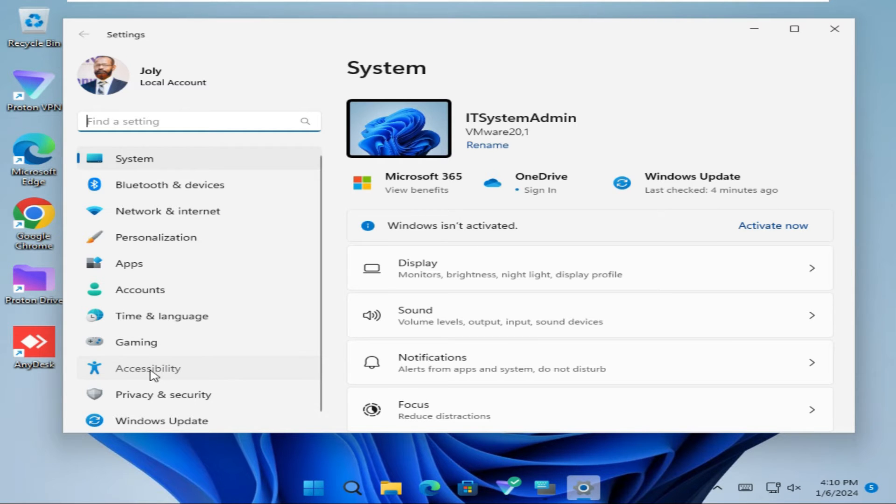
{"action": "left_click", "coordinate": [147, 368]}
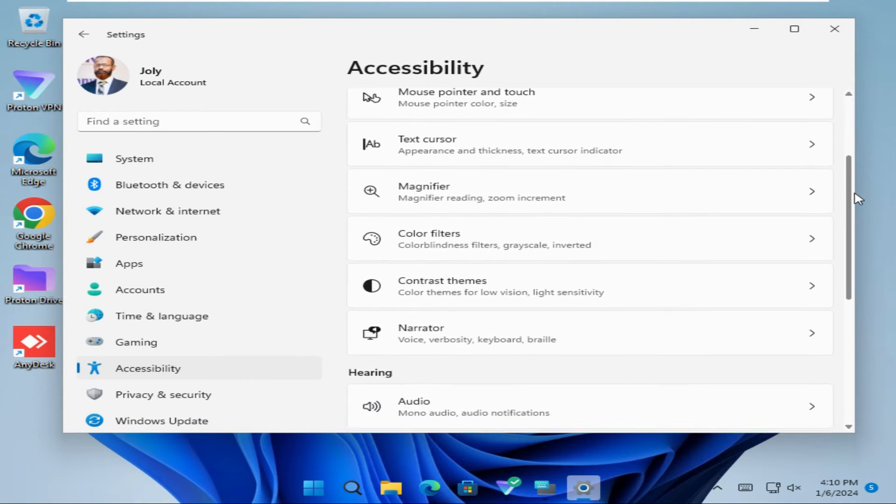
{"action": "scroll", "scroll_direction": "down", "scroll_amount": 3}
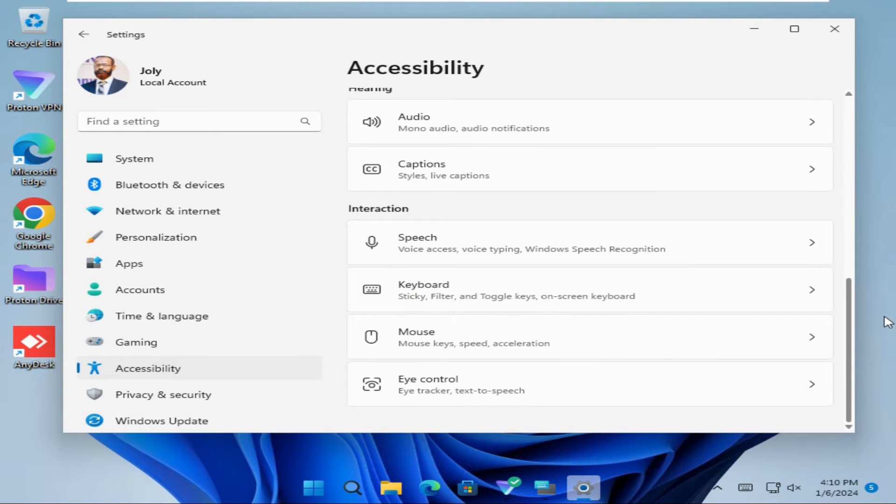
{"action": "mouse_move", "coordinate": [466, 291]}
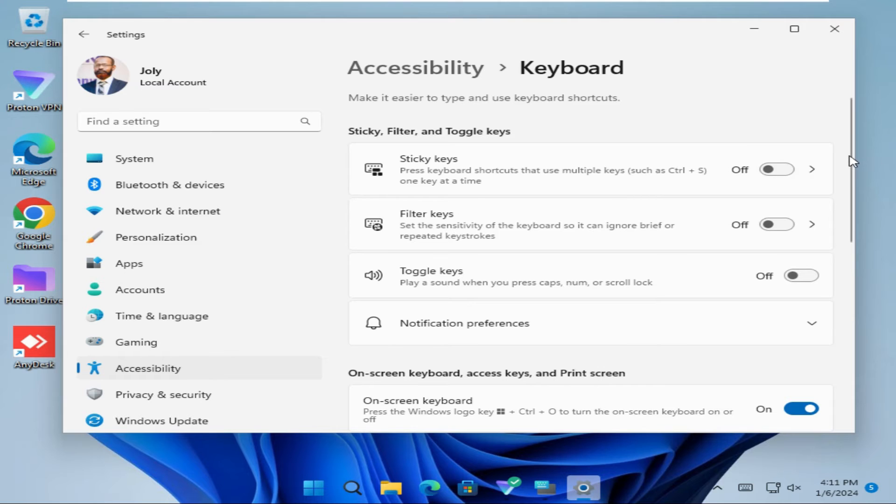
- Scroll to the On-screen keyboard setting and switch its toggle to Off
{"action": "scroll", "scroll_direction": "down", "scroll_amount": 3}
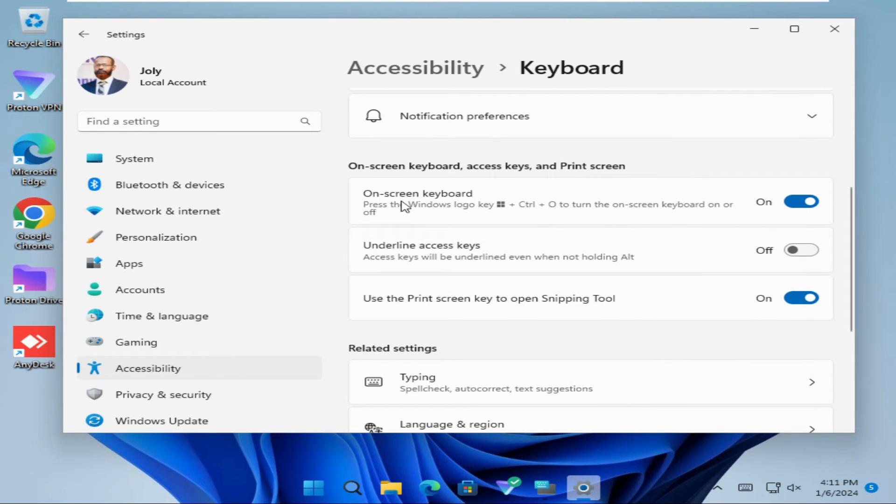
{"action": "mouse_move", "coordinate": [444, 206]}
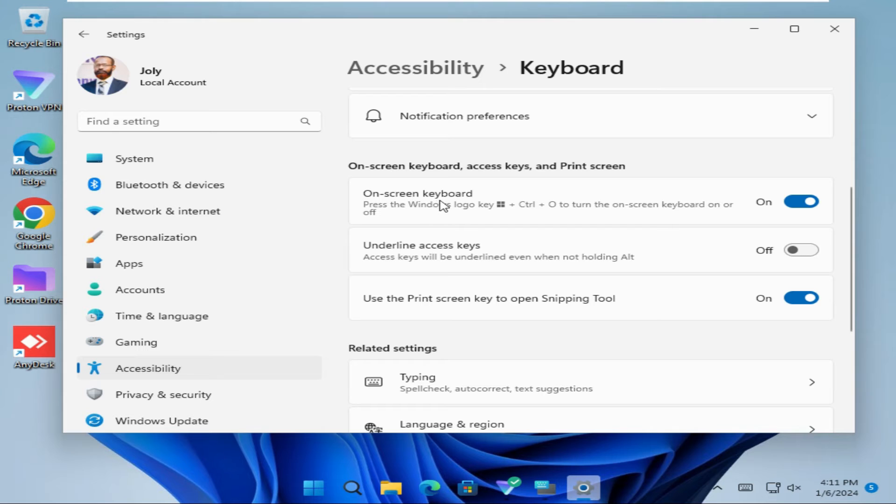
{"action": "mouse_move", "coordinate": [734, 163]}
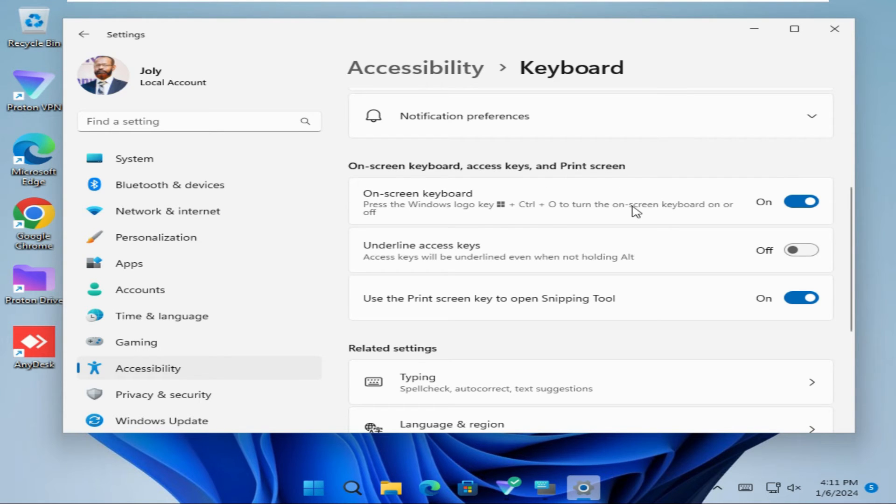
{"action": "mouse_move", "coordinate": [485, 213]}
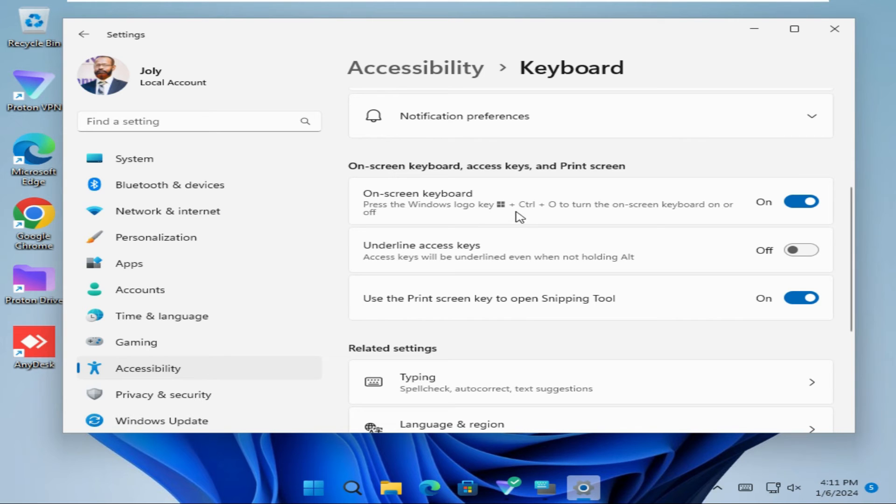
{"action": "mouse_move", "coordinate": [559, 214]}
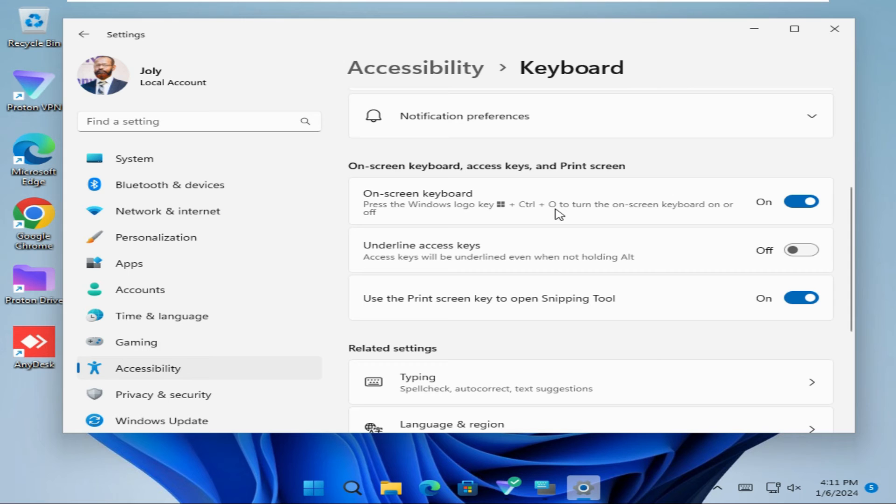
{"action": "mouse_move", "coordinate": [648, 171]}
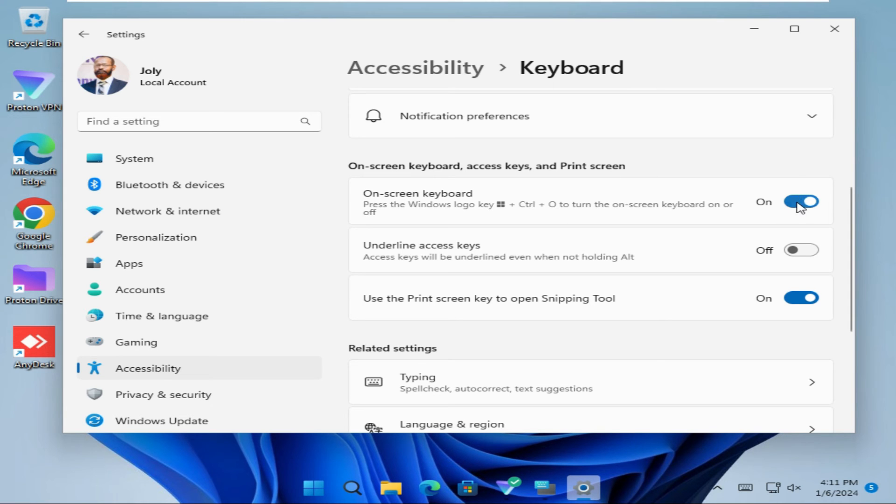
{"action": "left_click", "coordinate": [801, 201]}
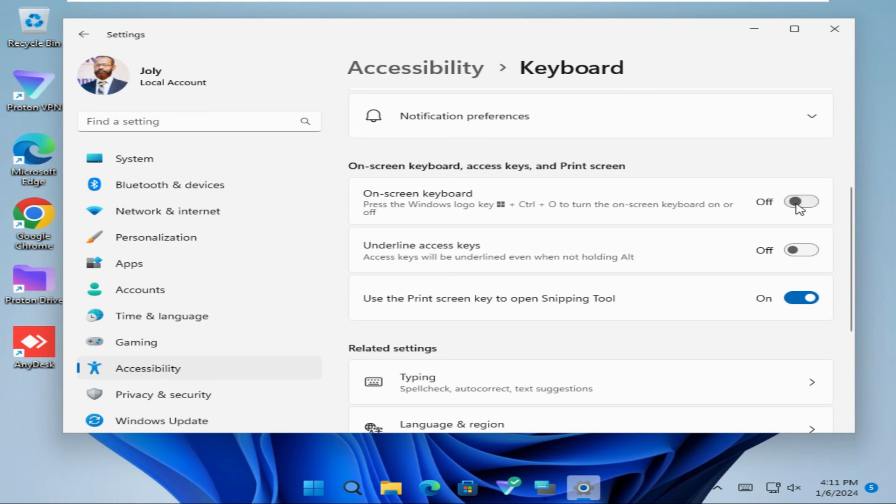